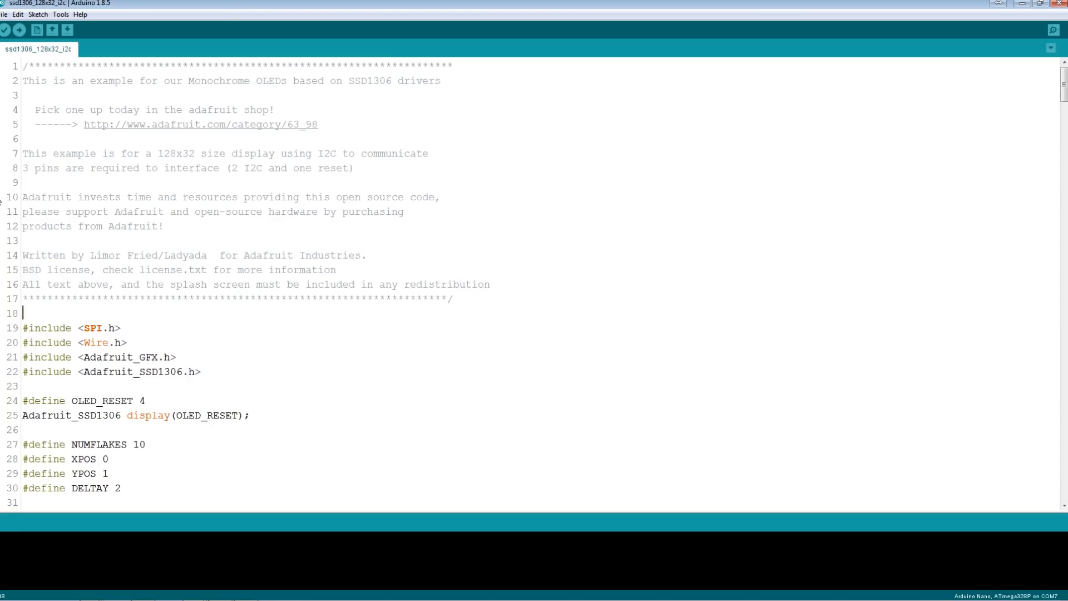
# - Compile and upload the ssd1306_128x32_i2c sketch to the Arduino Nano on COM7
pyautogui.click(60, 15)
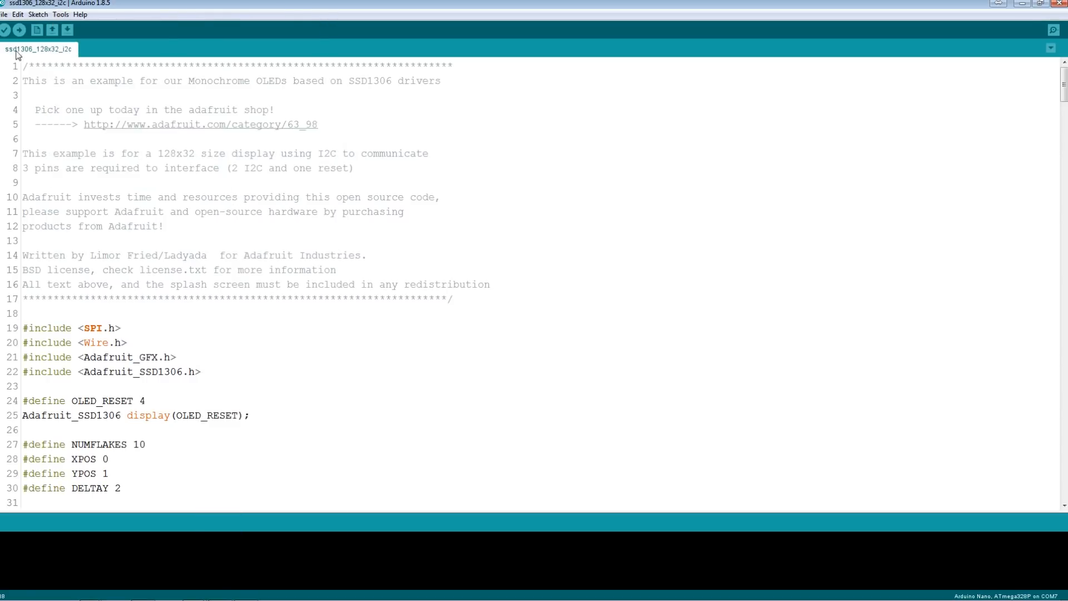
pyautogui.click(5, 29)
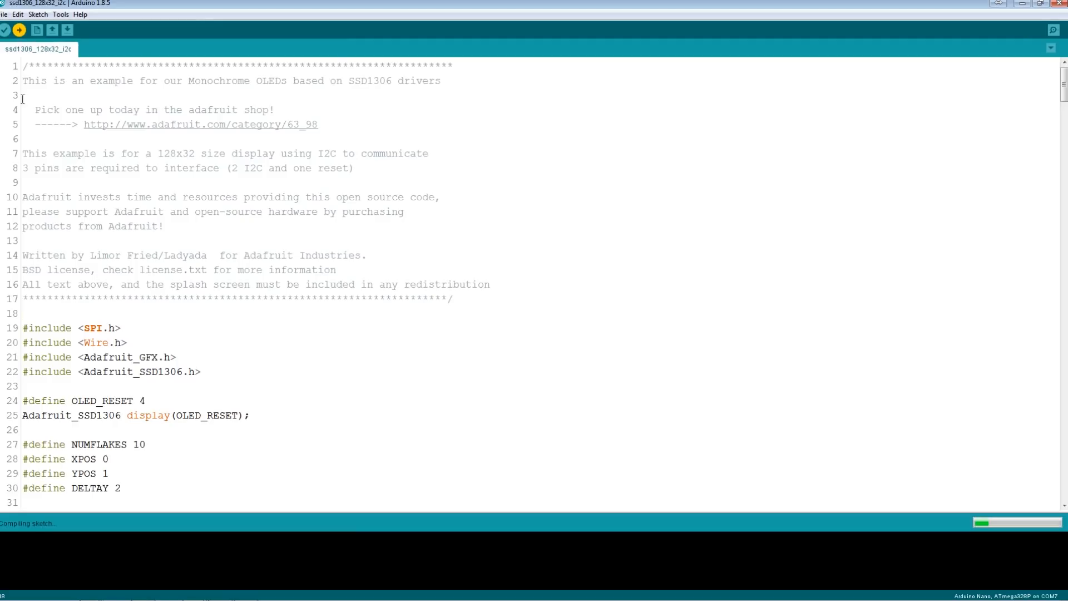